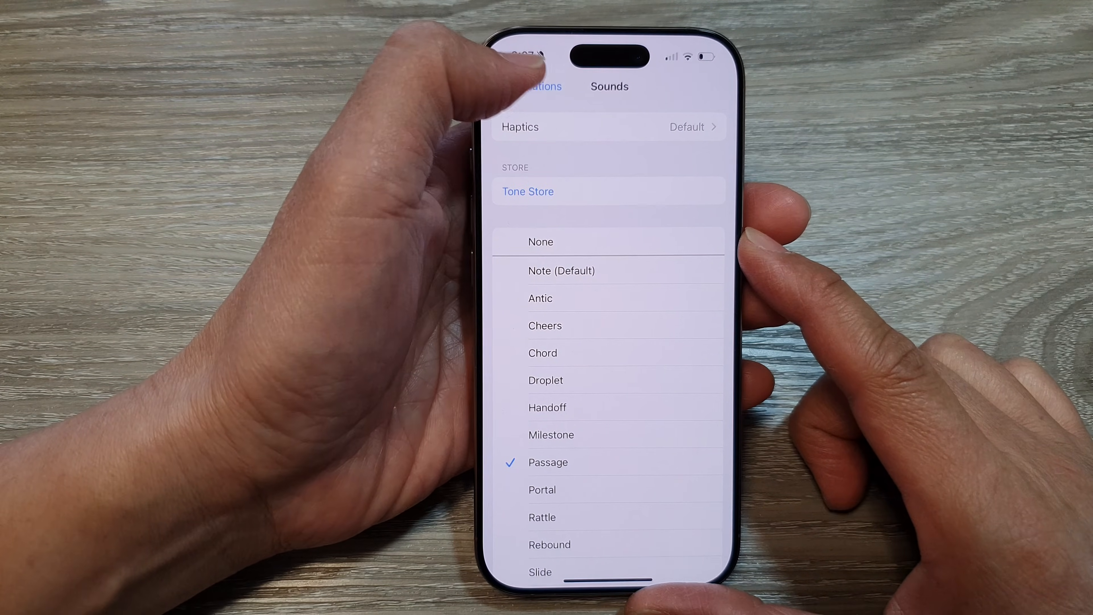
- Leave the Sounds page and return to the Home Screen
click(537, 86)
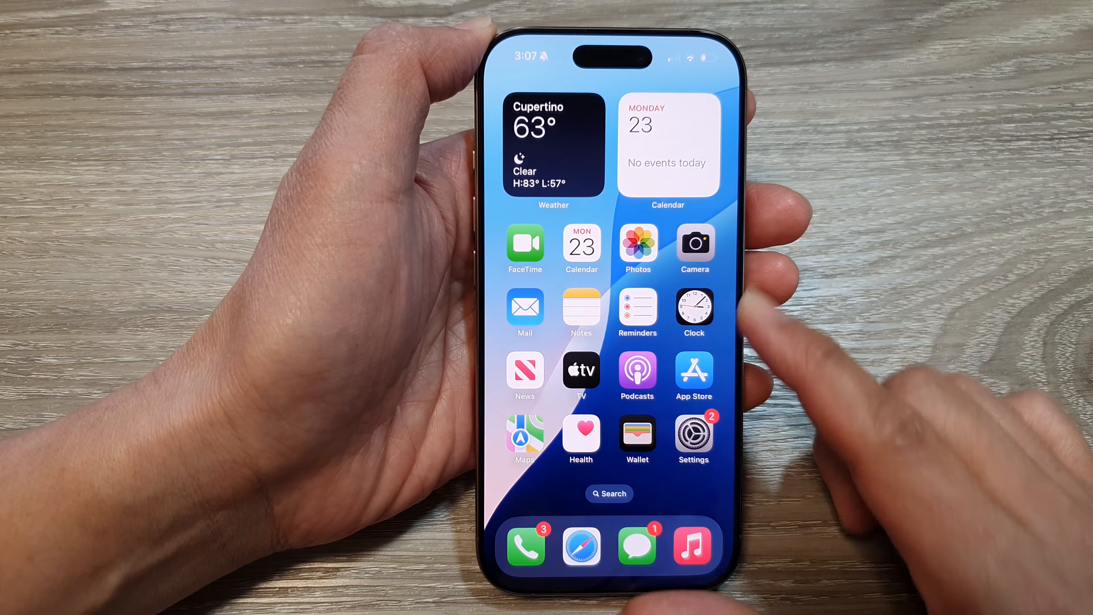
- Go into Settings > Apps and bring Messages into view in the app list
click(693, 436)
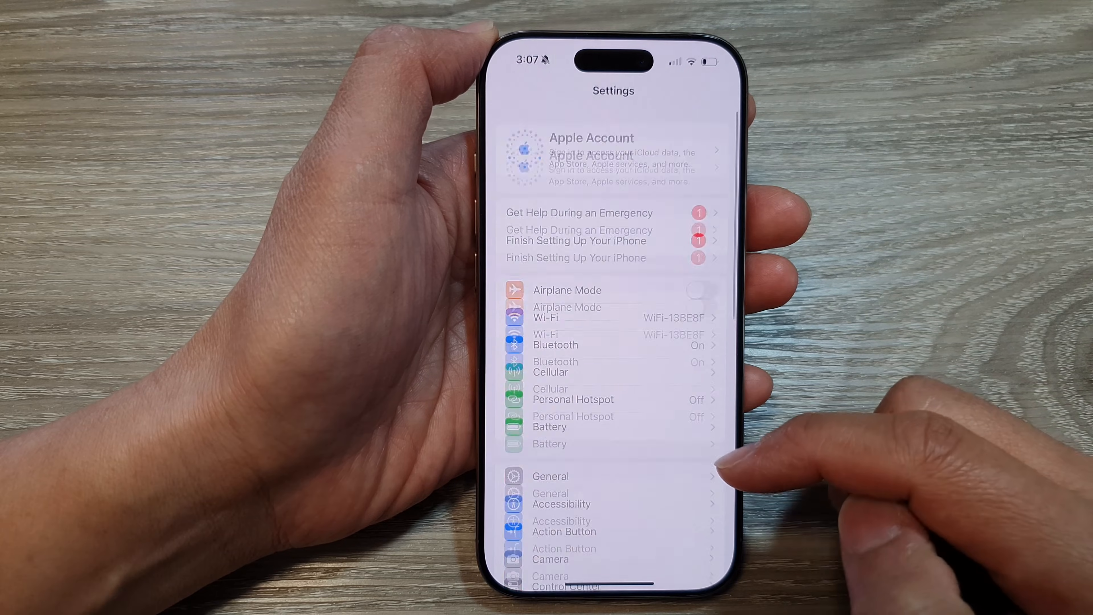
scroll(down, 3)
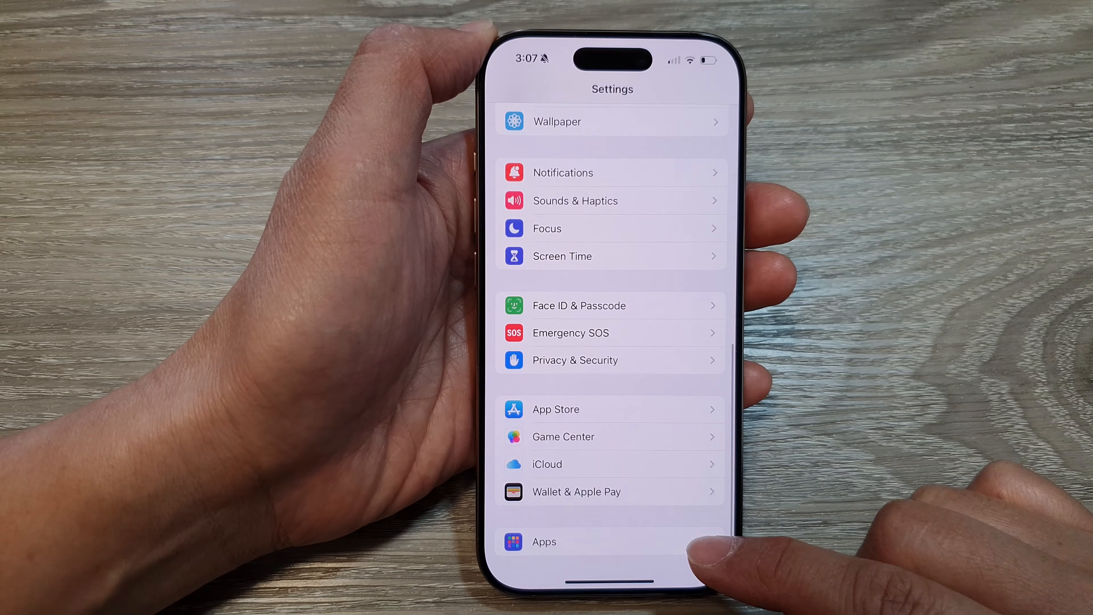
click(543, 542)
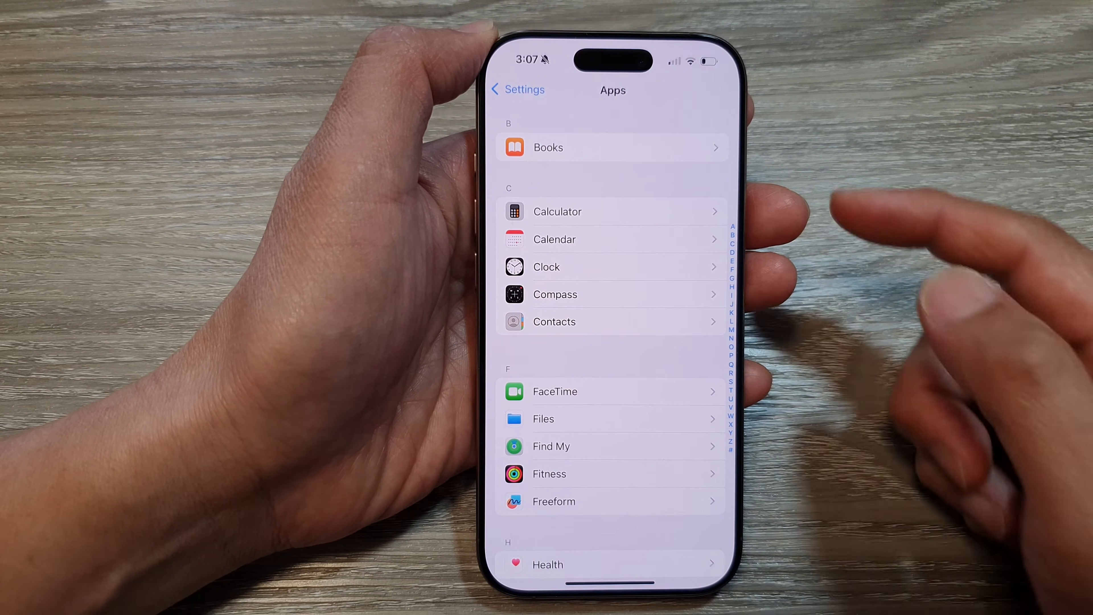
scroll(up, 3)
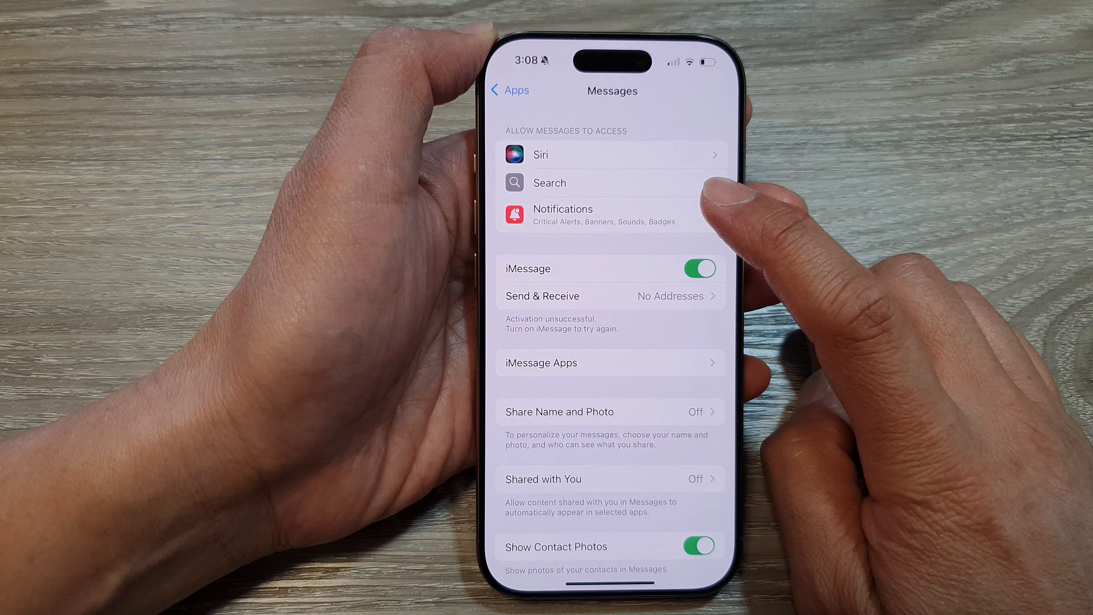
- Enter Messages' Notifications settings and scroll to the Sounds row
click(562, 214)
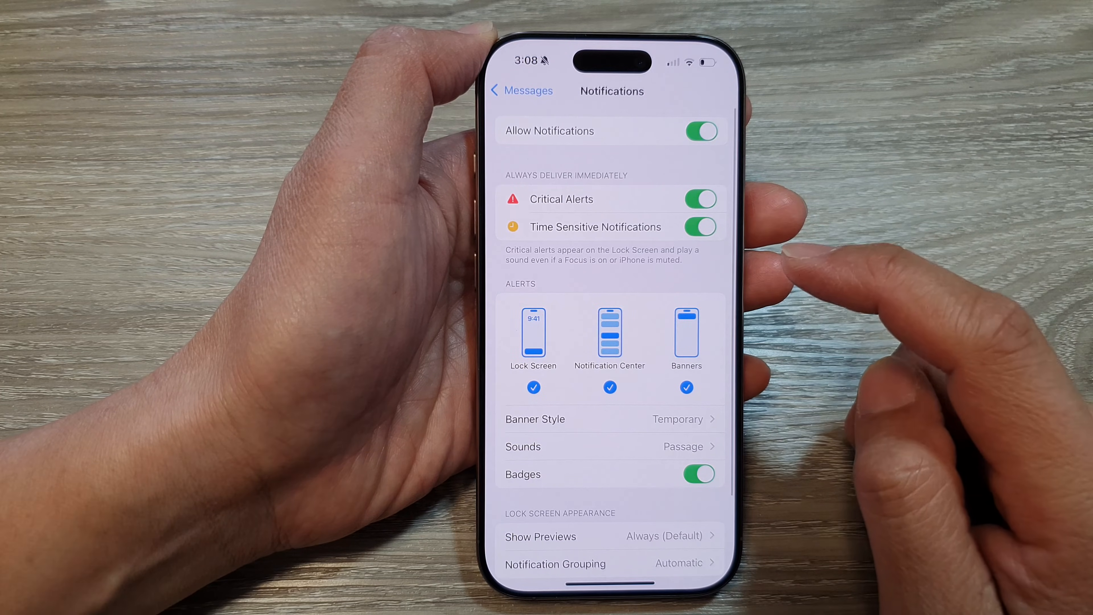
scroll(up, 3)
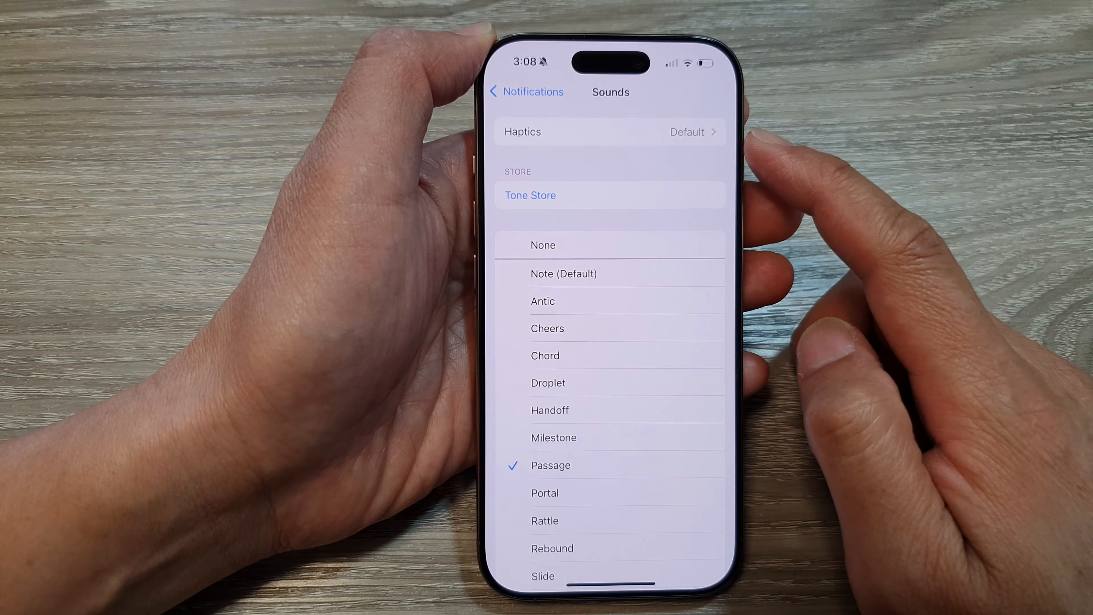
- Choose None as the Messages alert sound, check Haptics, and return to the Sounds list
click(543, 245)
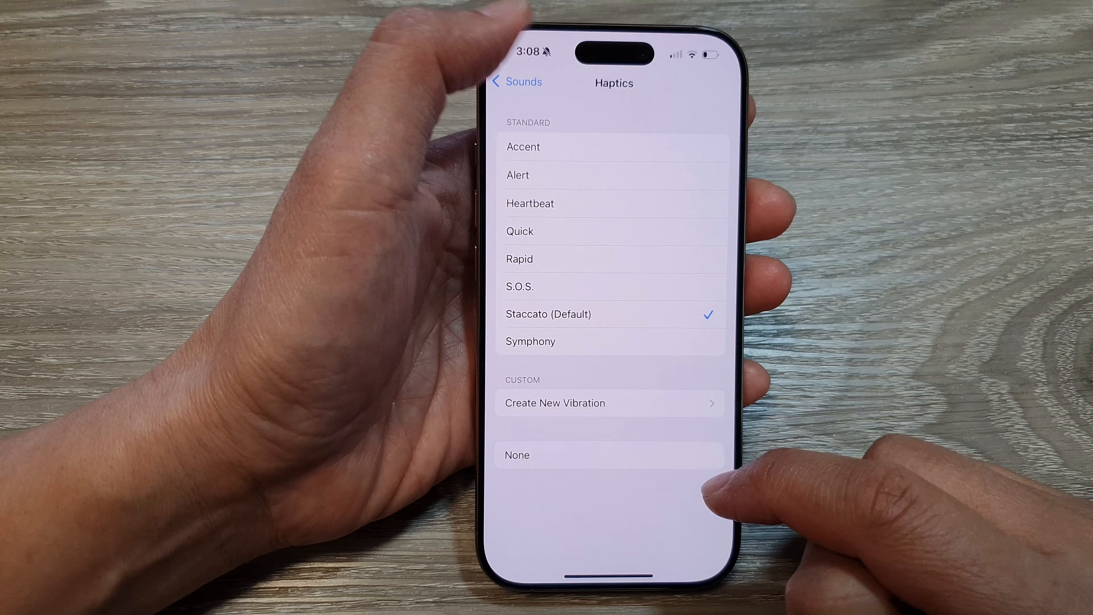
click(516, 82)
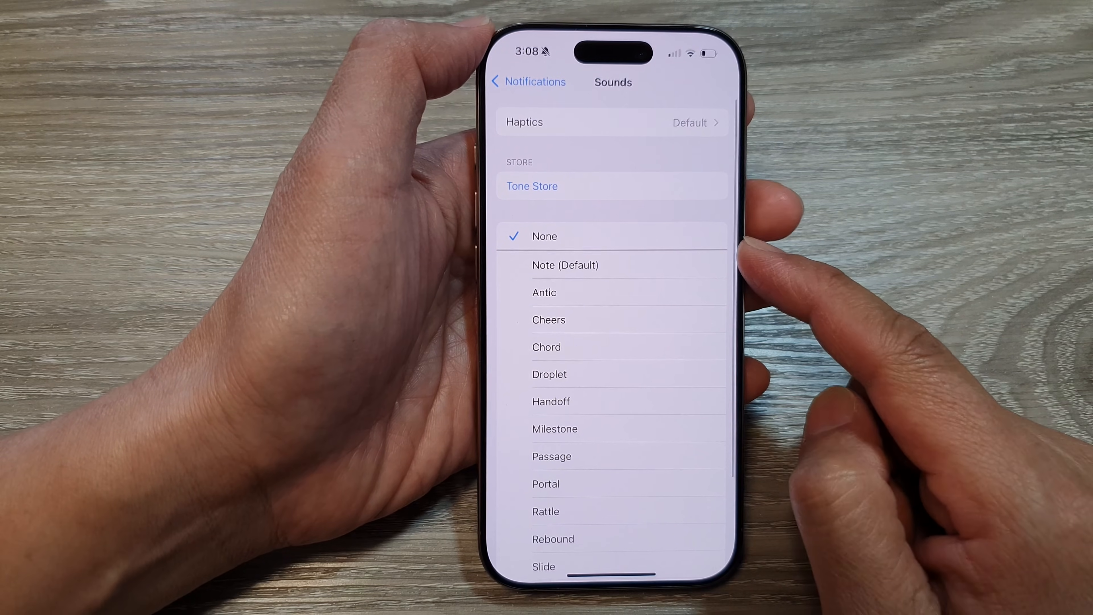